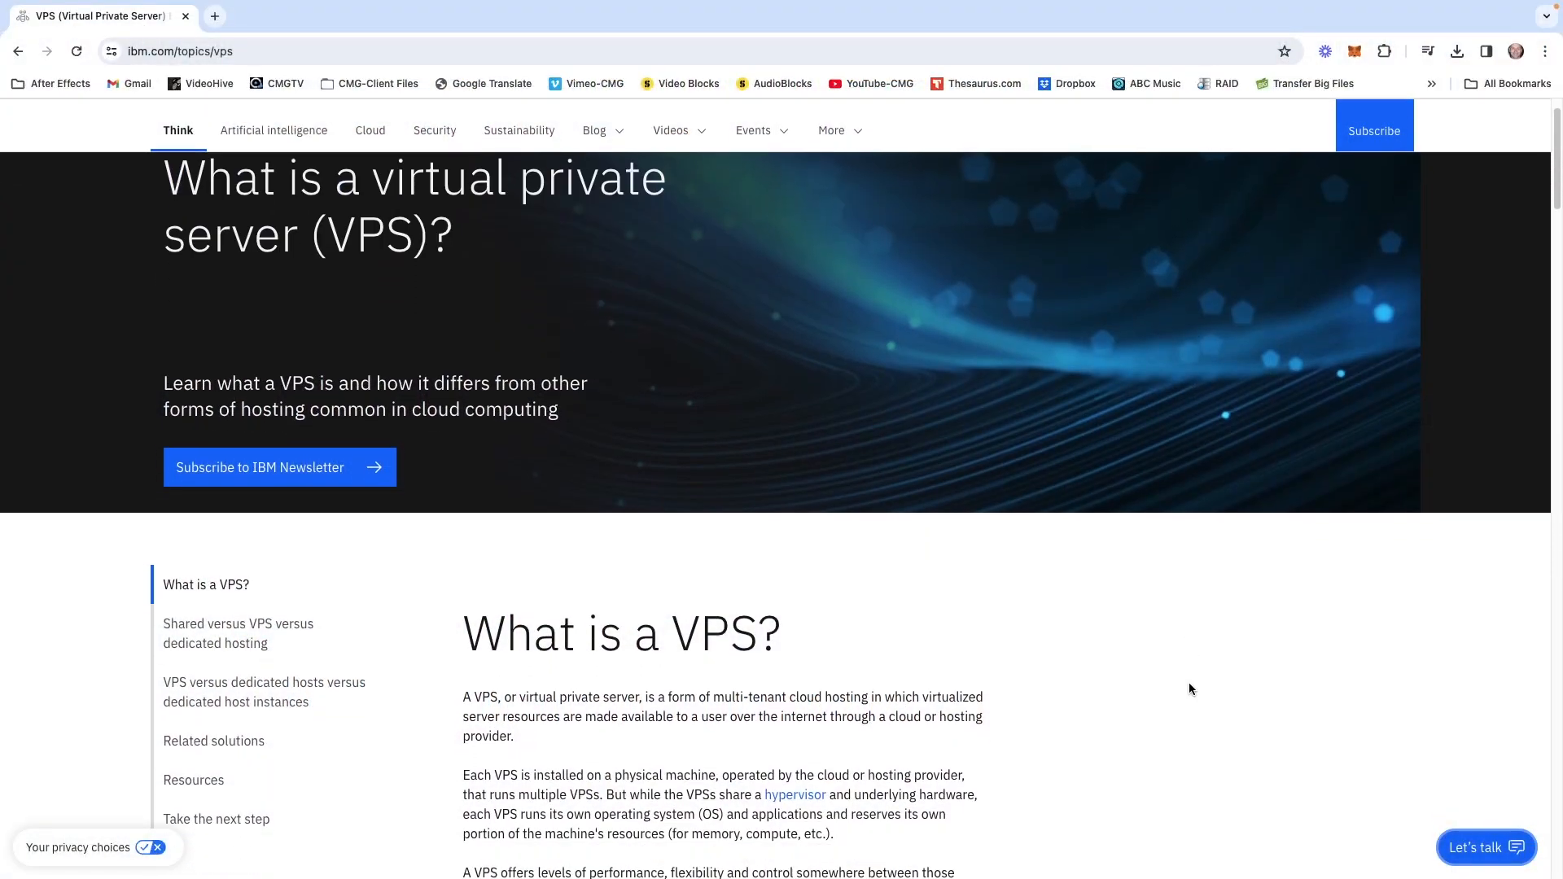
Scroll the 'vps servers' results, highlighting the passages about VPS use cases while reading
scroll(down, 3)
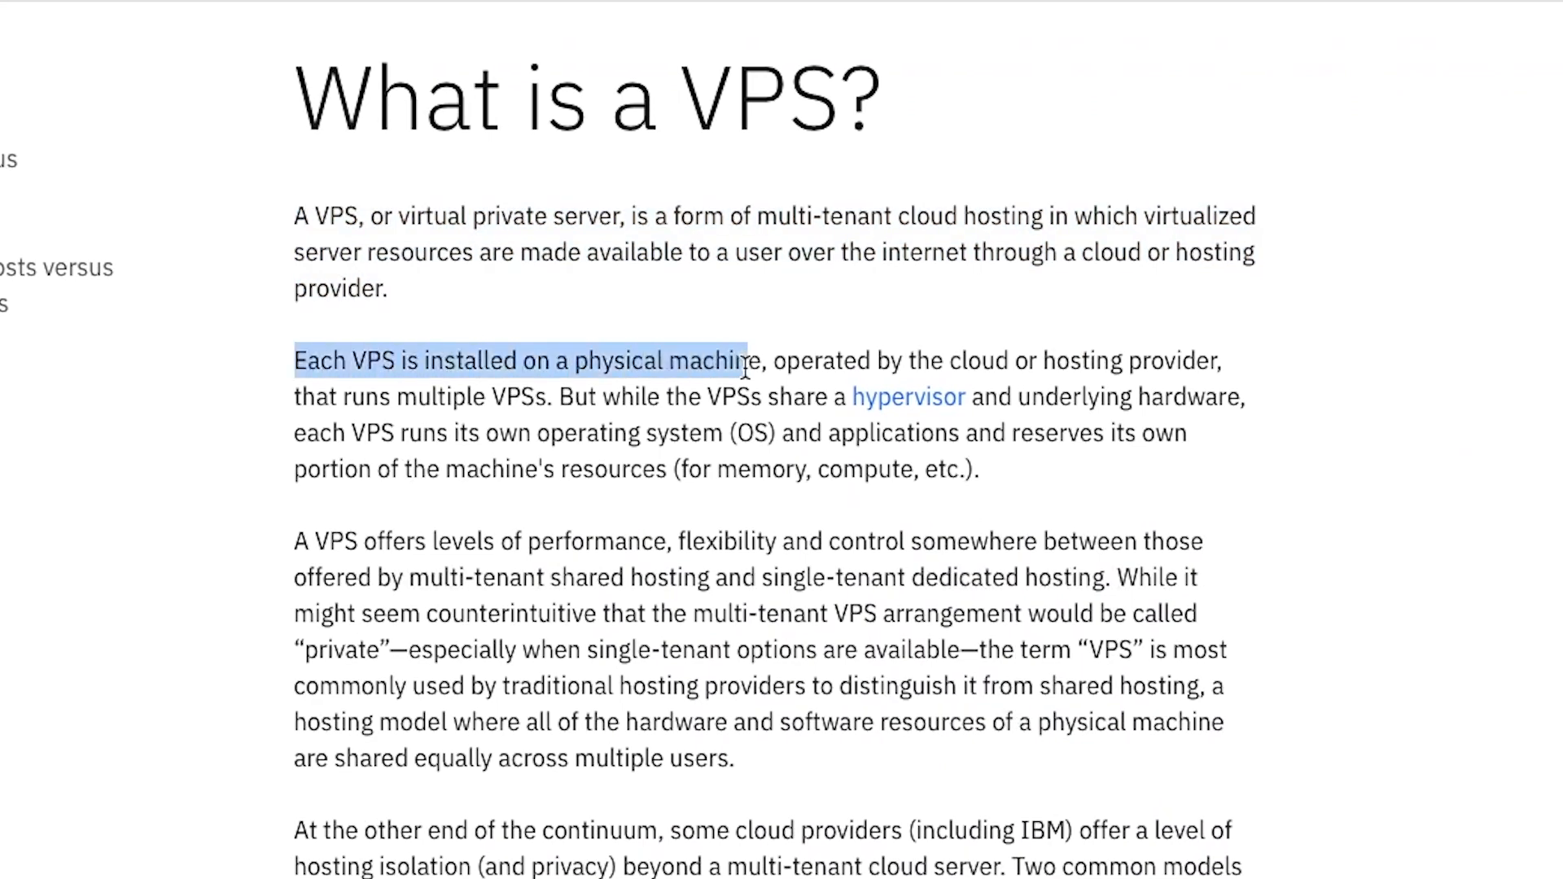
click(295, 432)
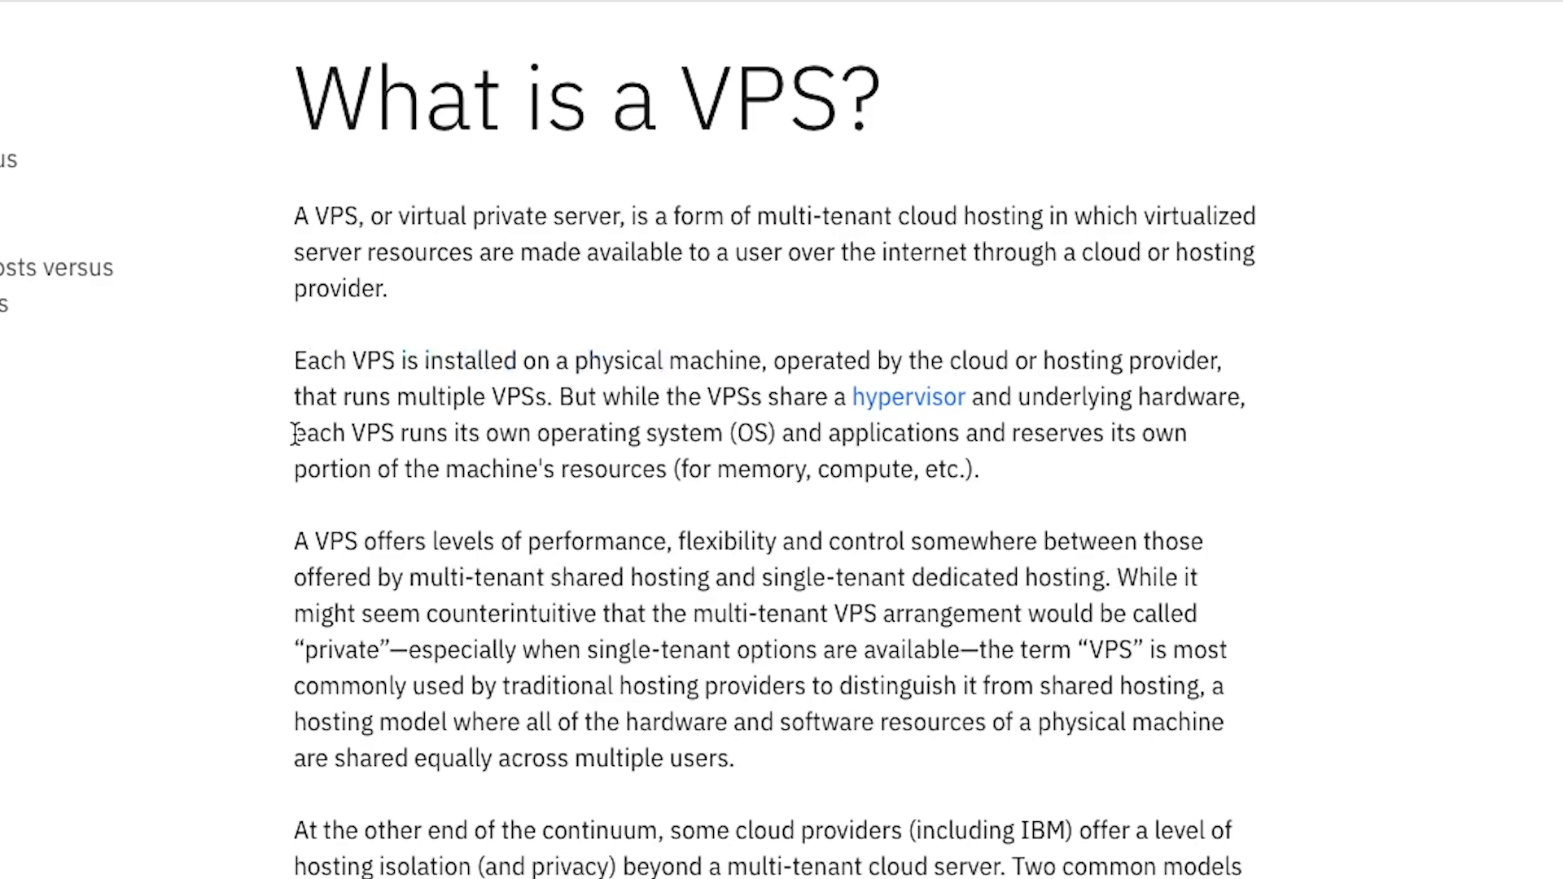
drag(292, 432, 663, 469)
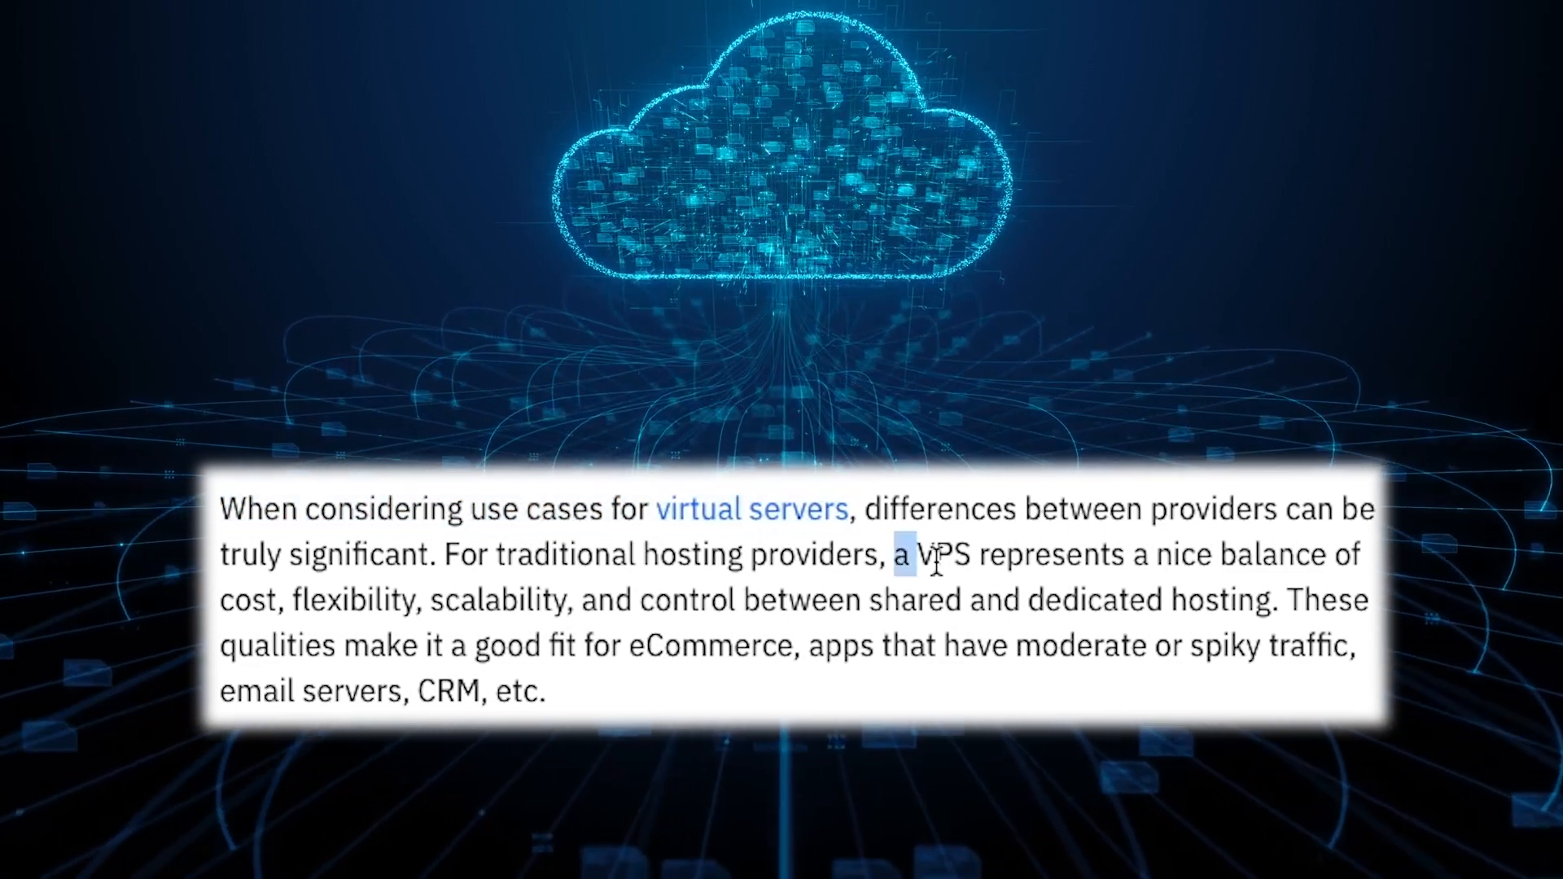
drag(918, 555, 1287, 599)
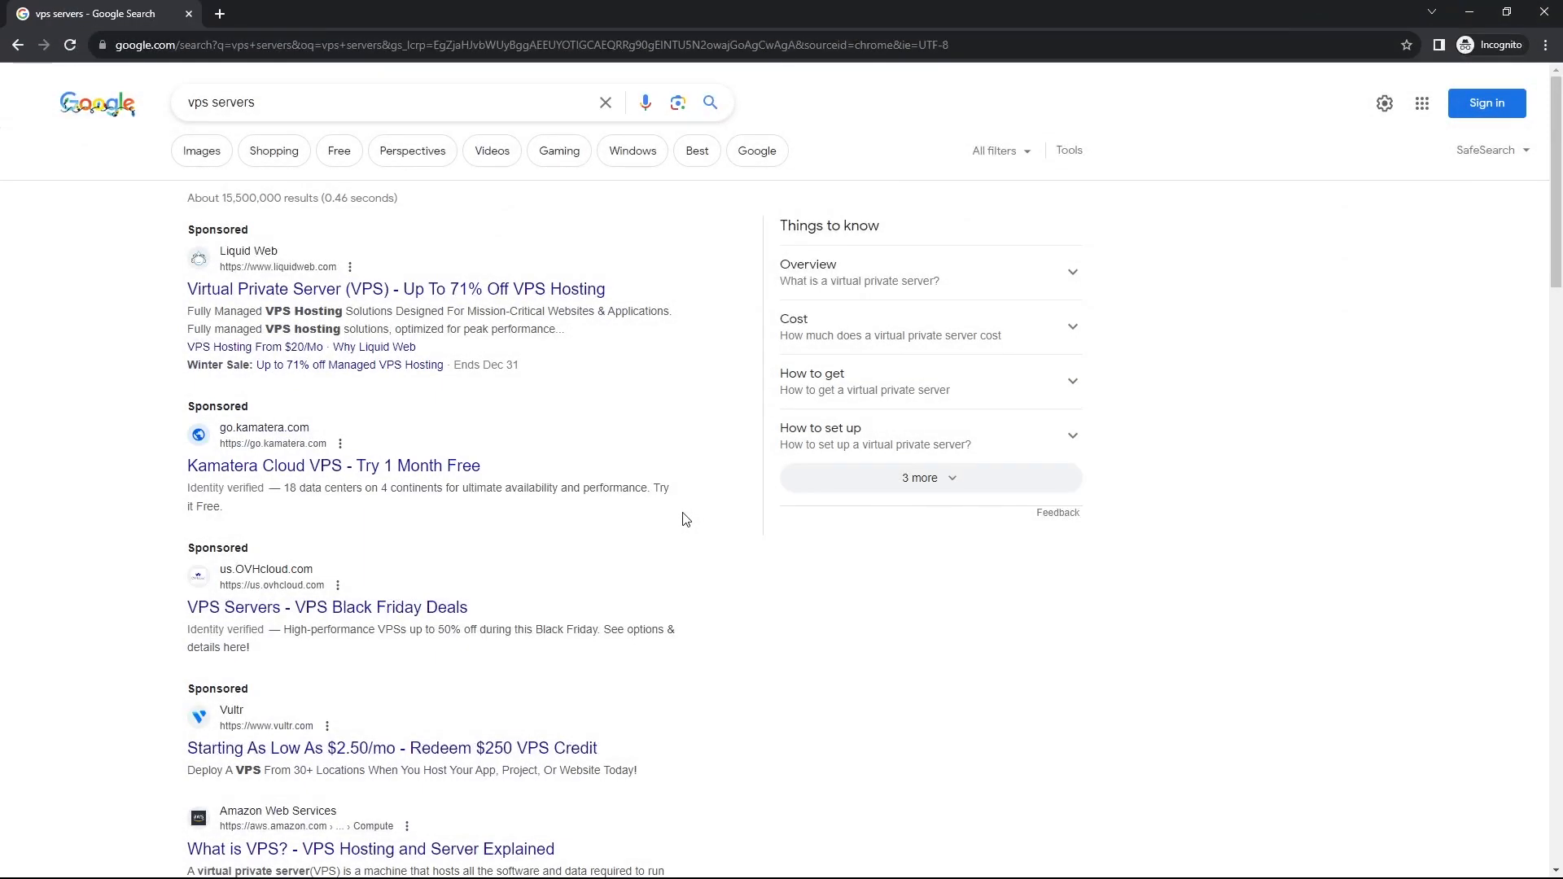
scroll(down, 3)
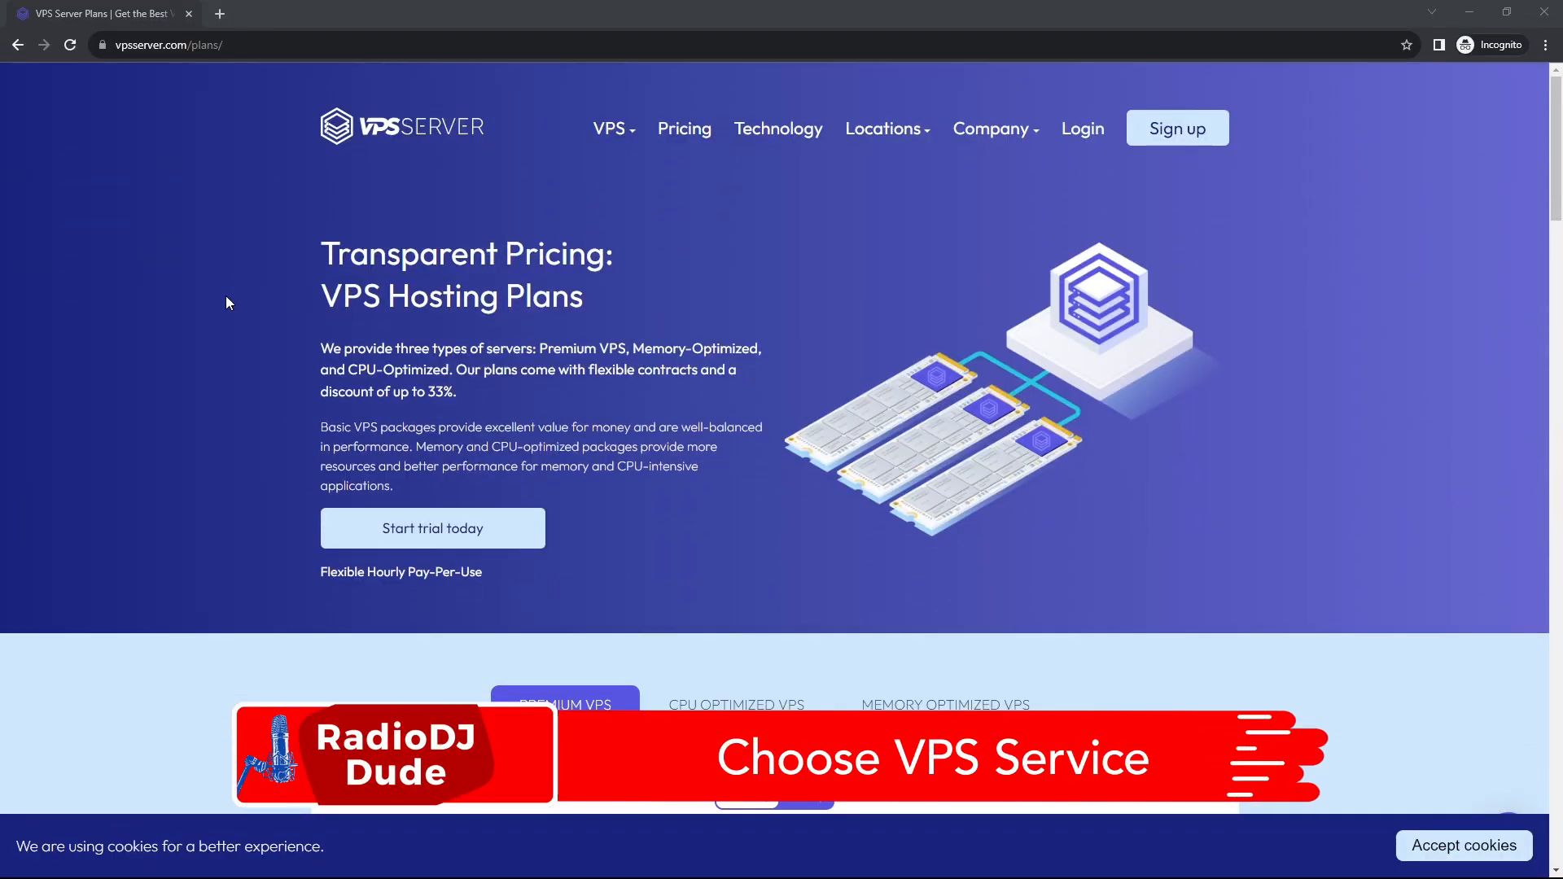
scroll(down, 3)
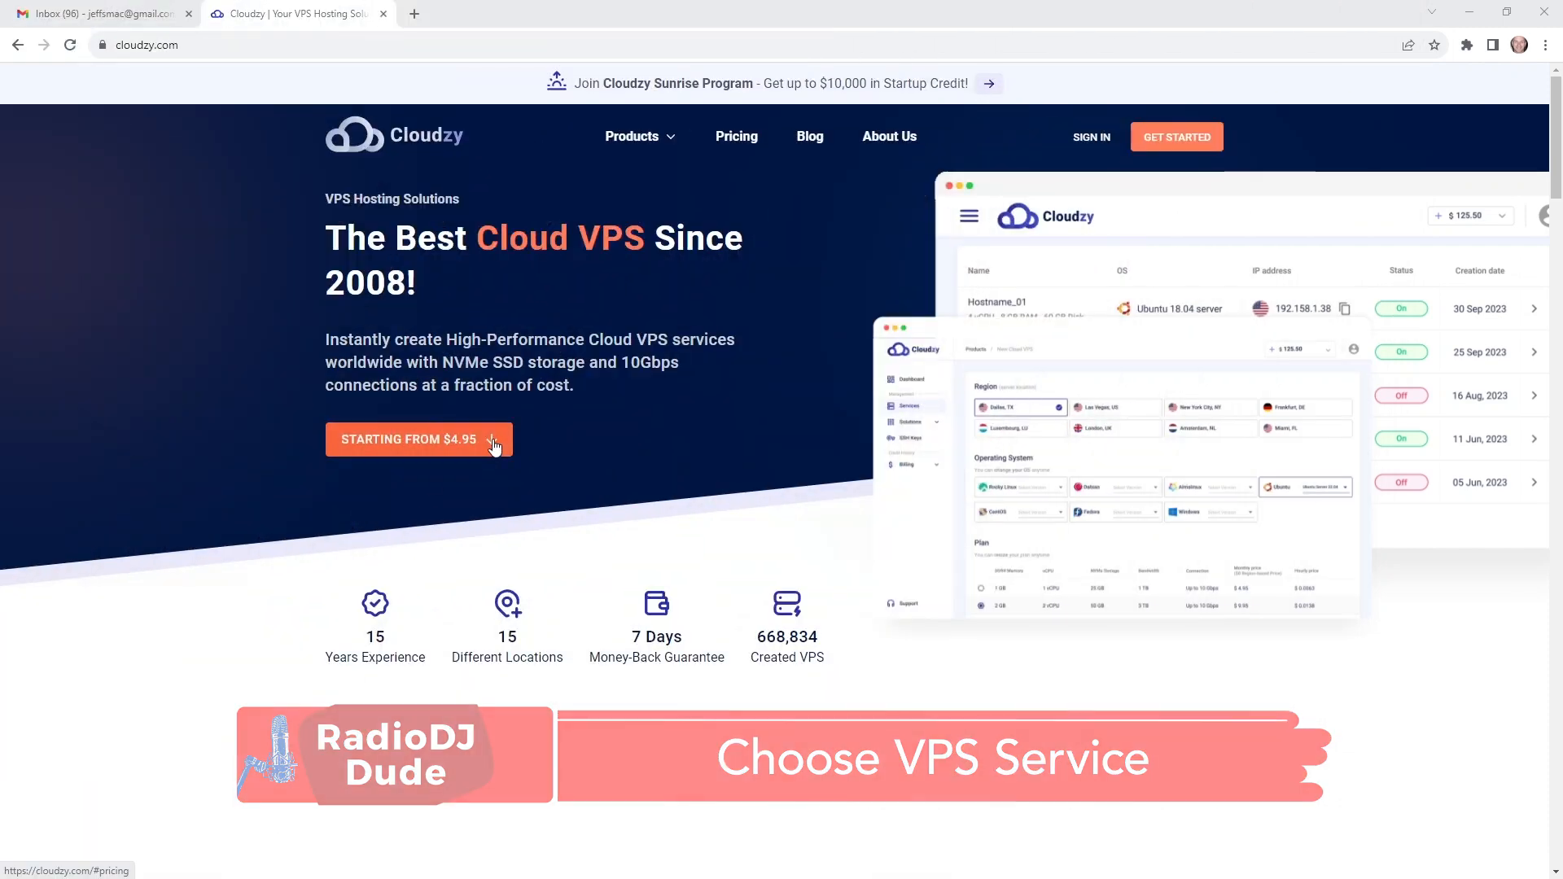
Jump to Cloudzy's Windows VPS plans, from Basic at $9.95 to Enterprise at $69.95
click(419, 439)
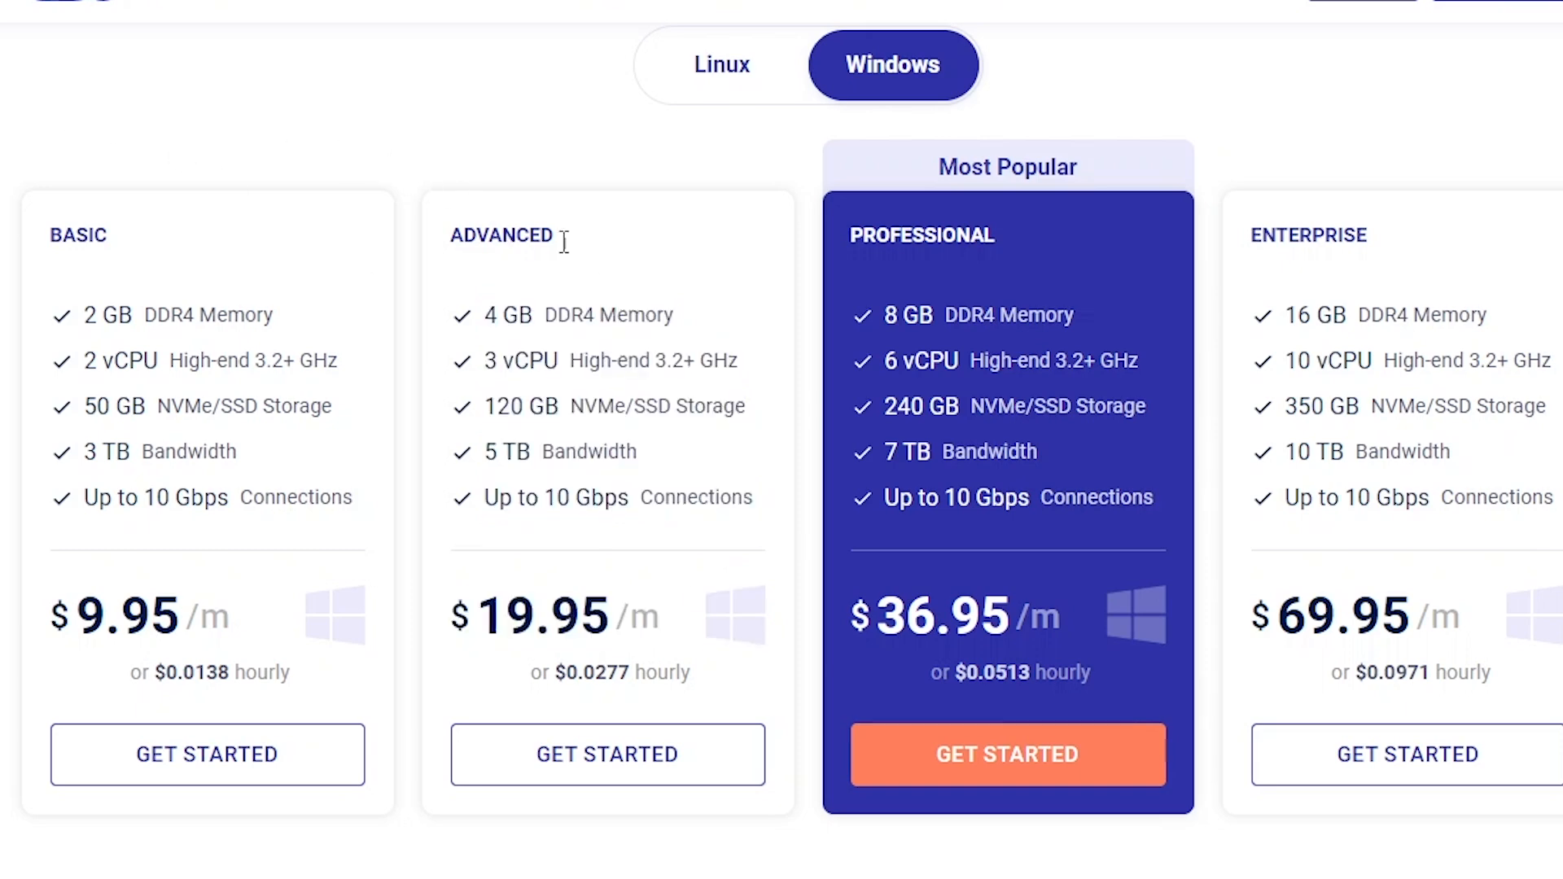
mouse_move(676, 565)
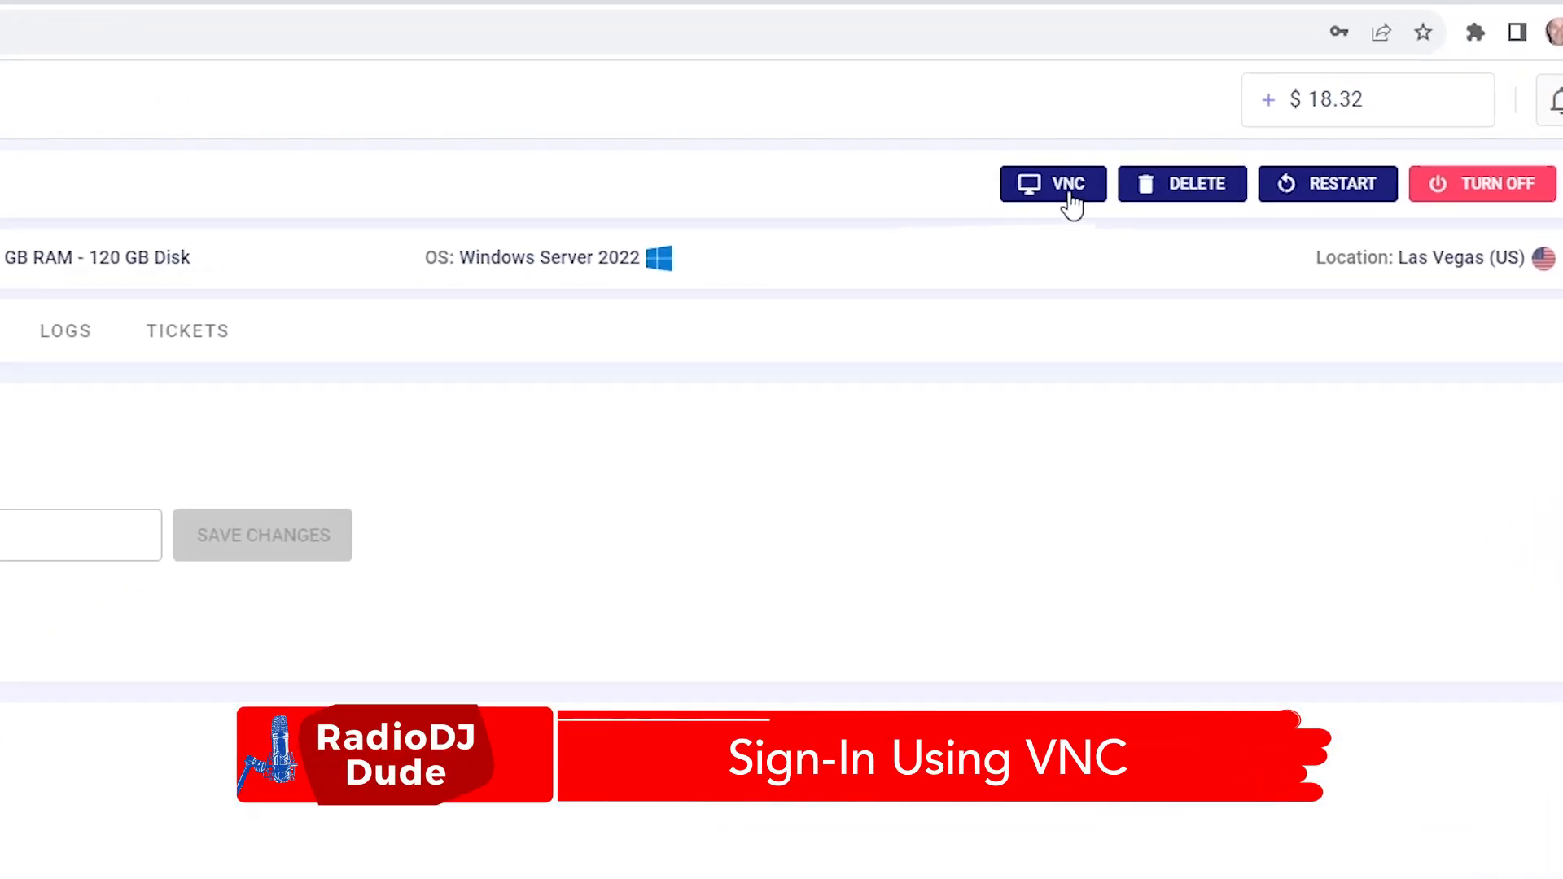
Open the server's VNC console and log in as Administrator
click(1053, 184)
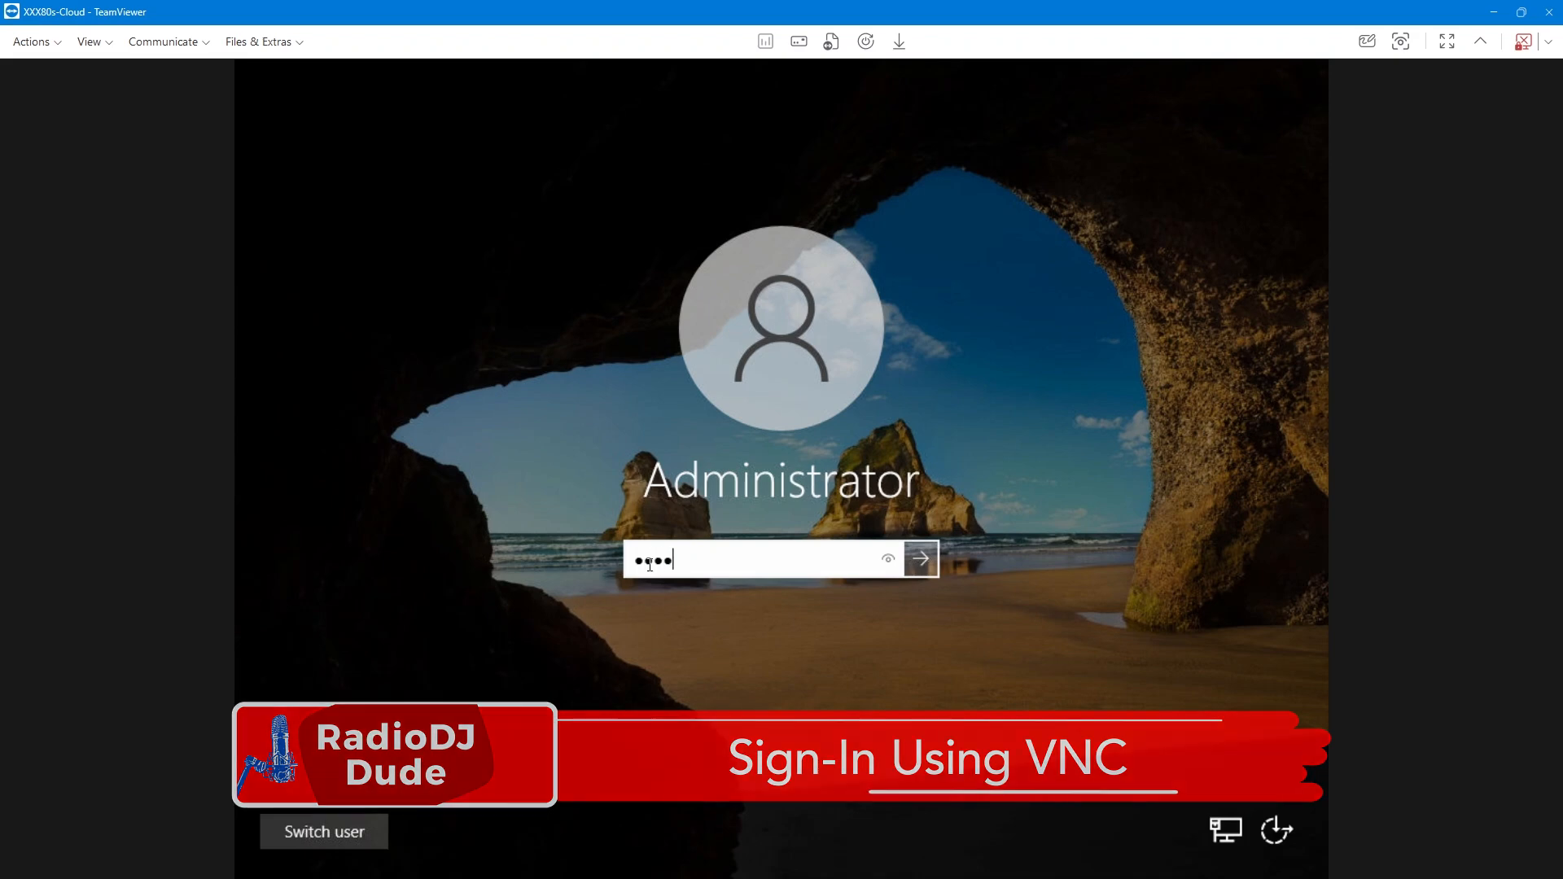
click(919, 559)
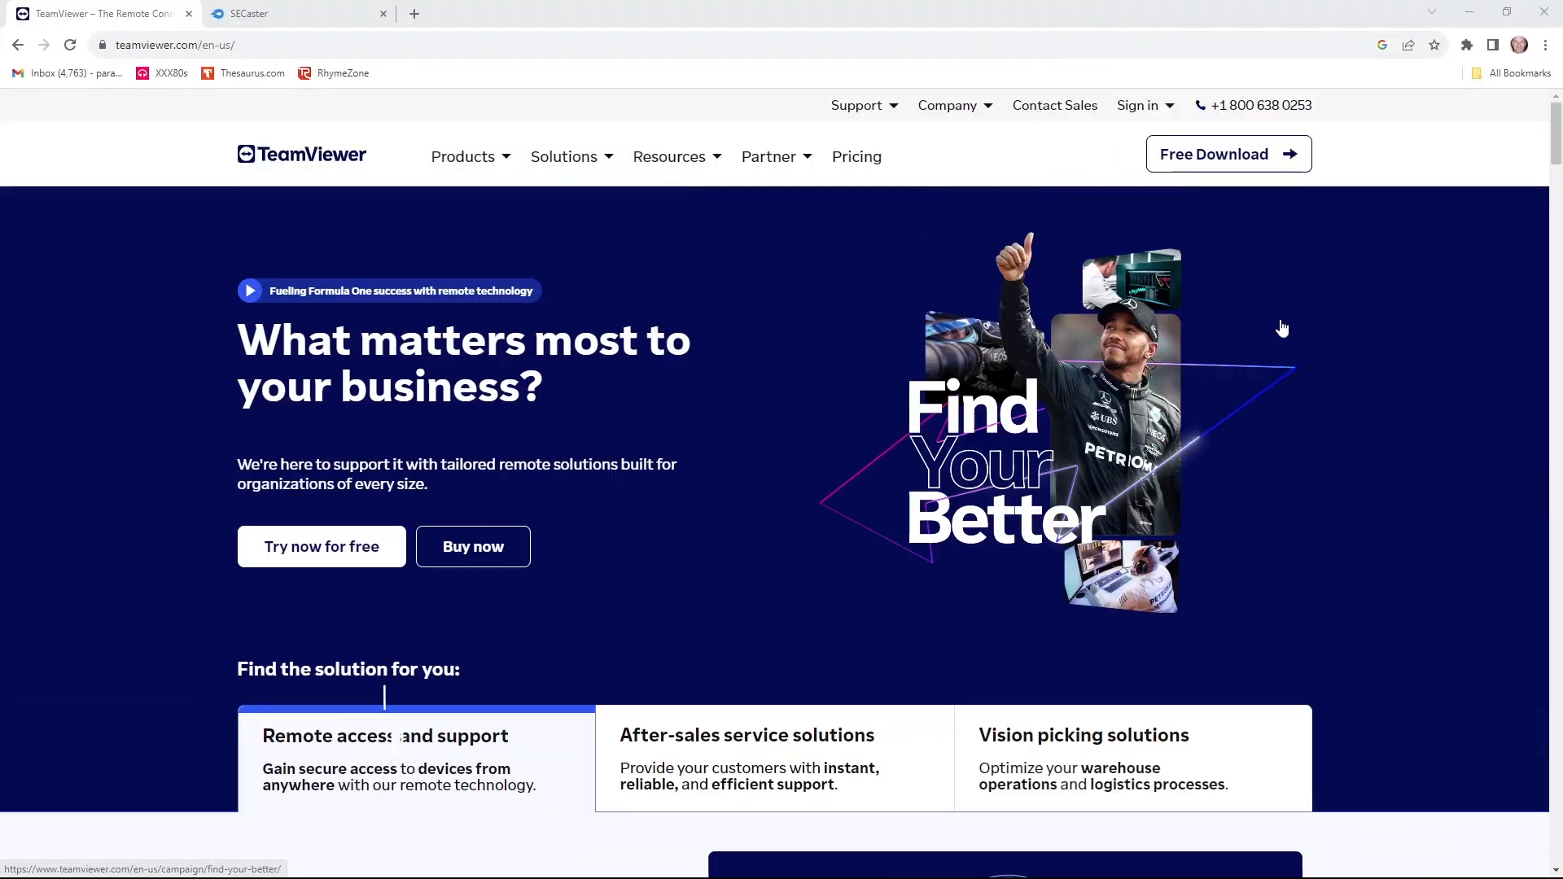
Download TeamViewer Free for personal use, then view its Remote Management services
click(1213, 154)
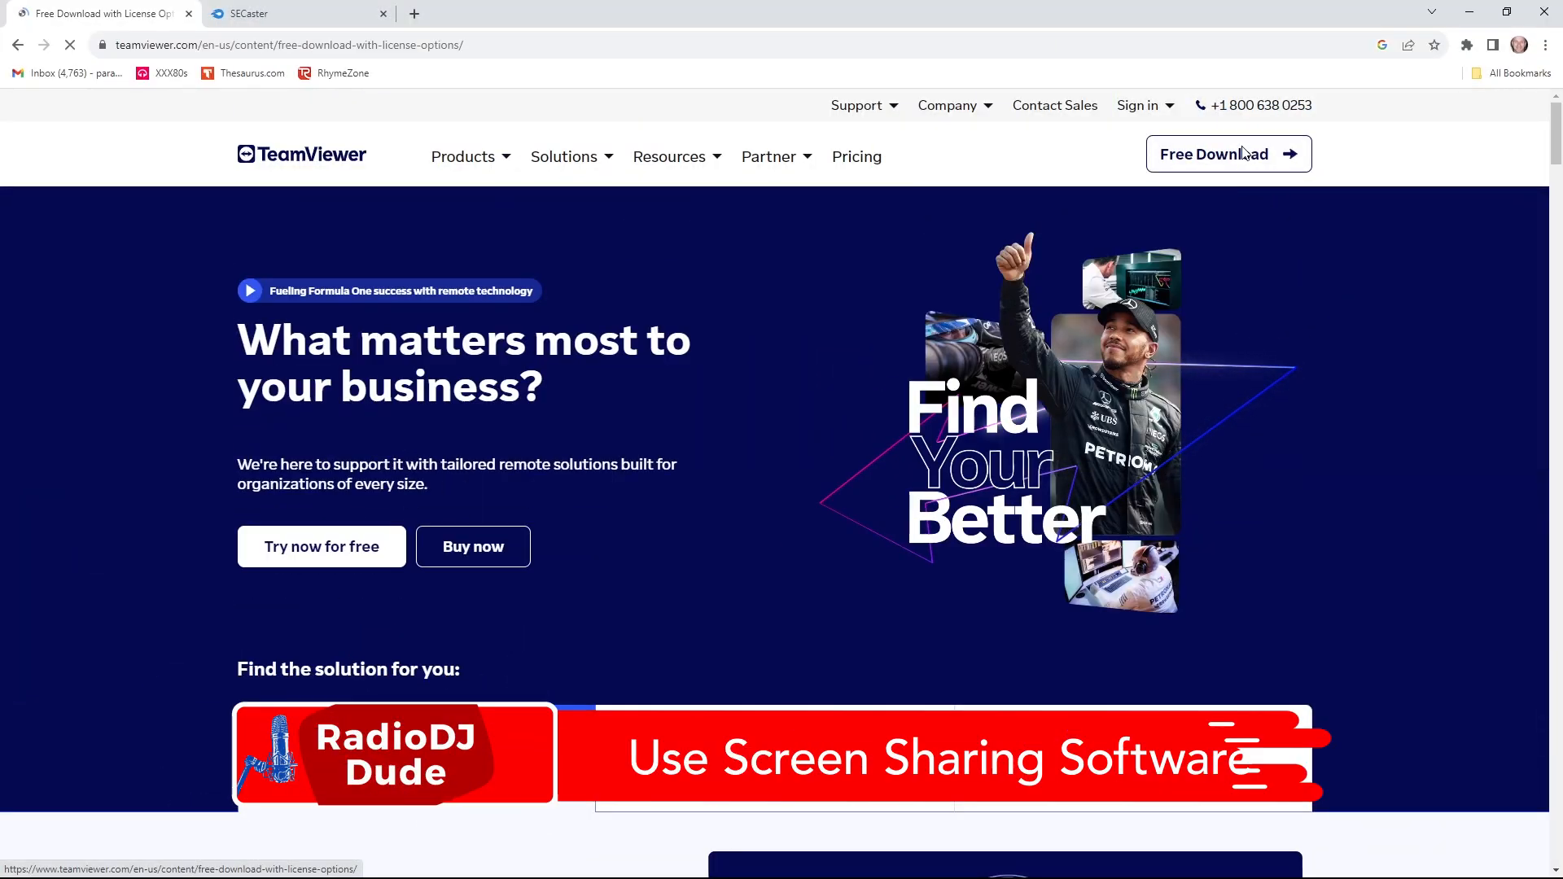
scroll(down, 3)
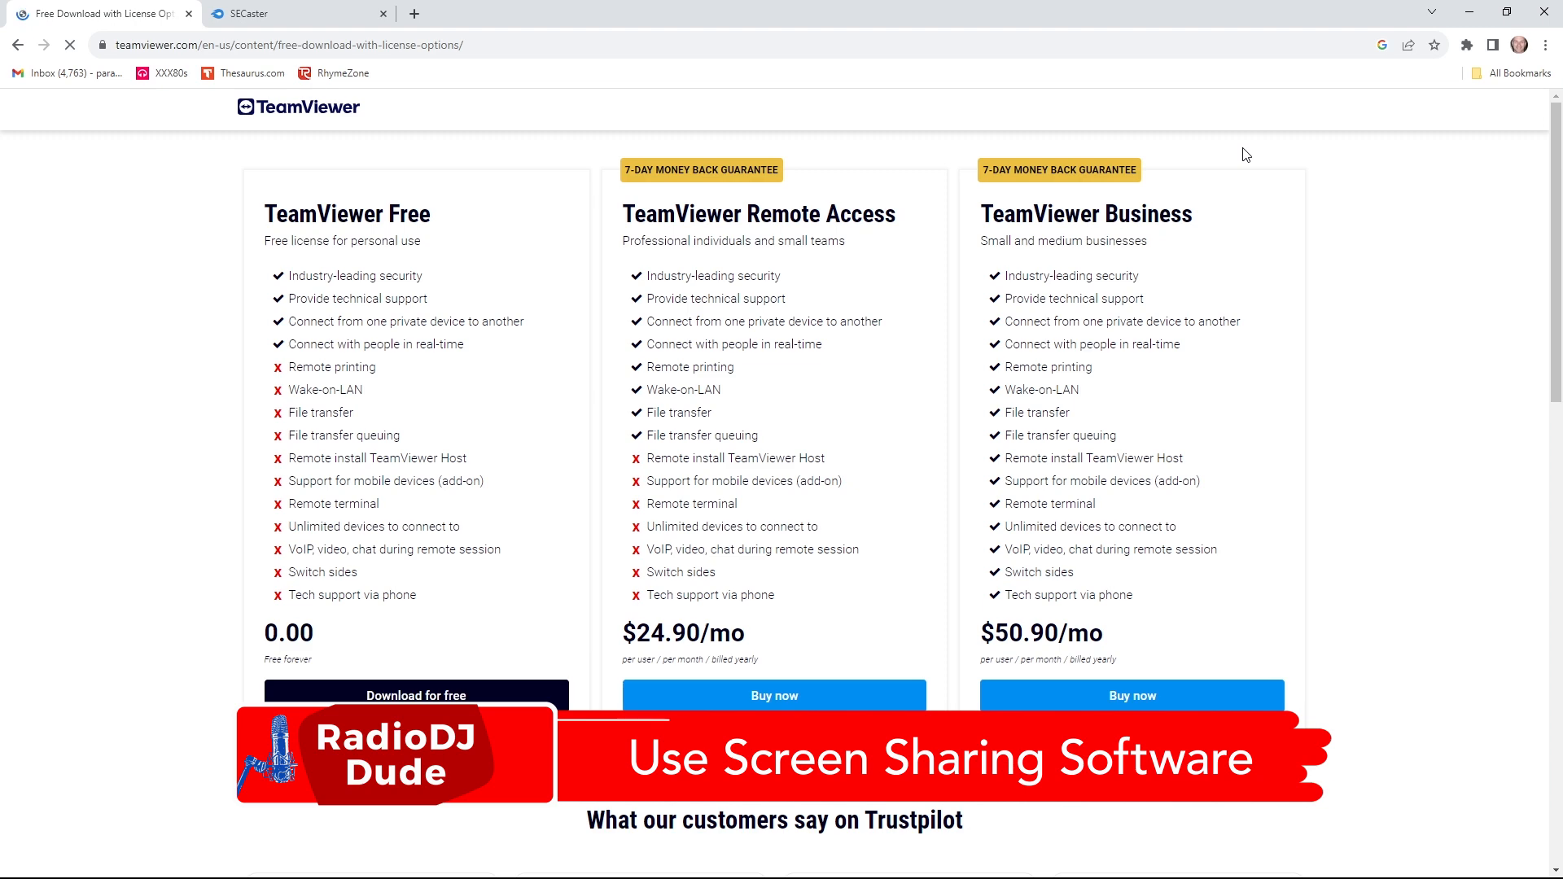
click(416, 695)
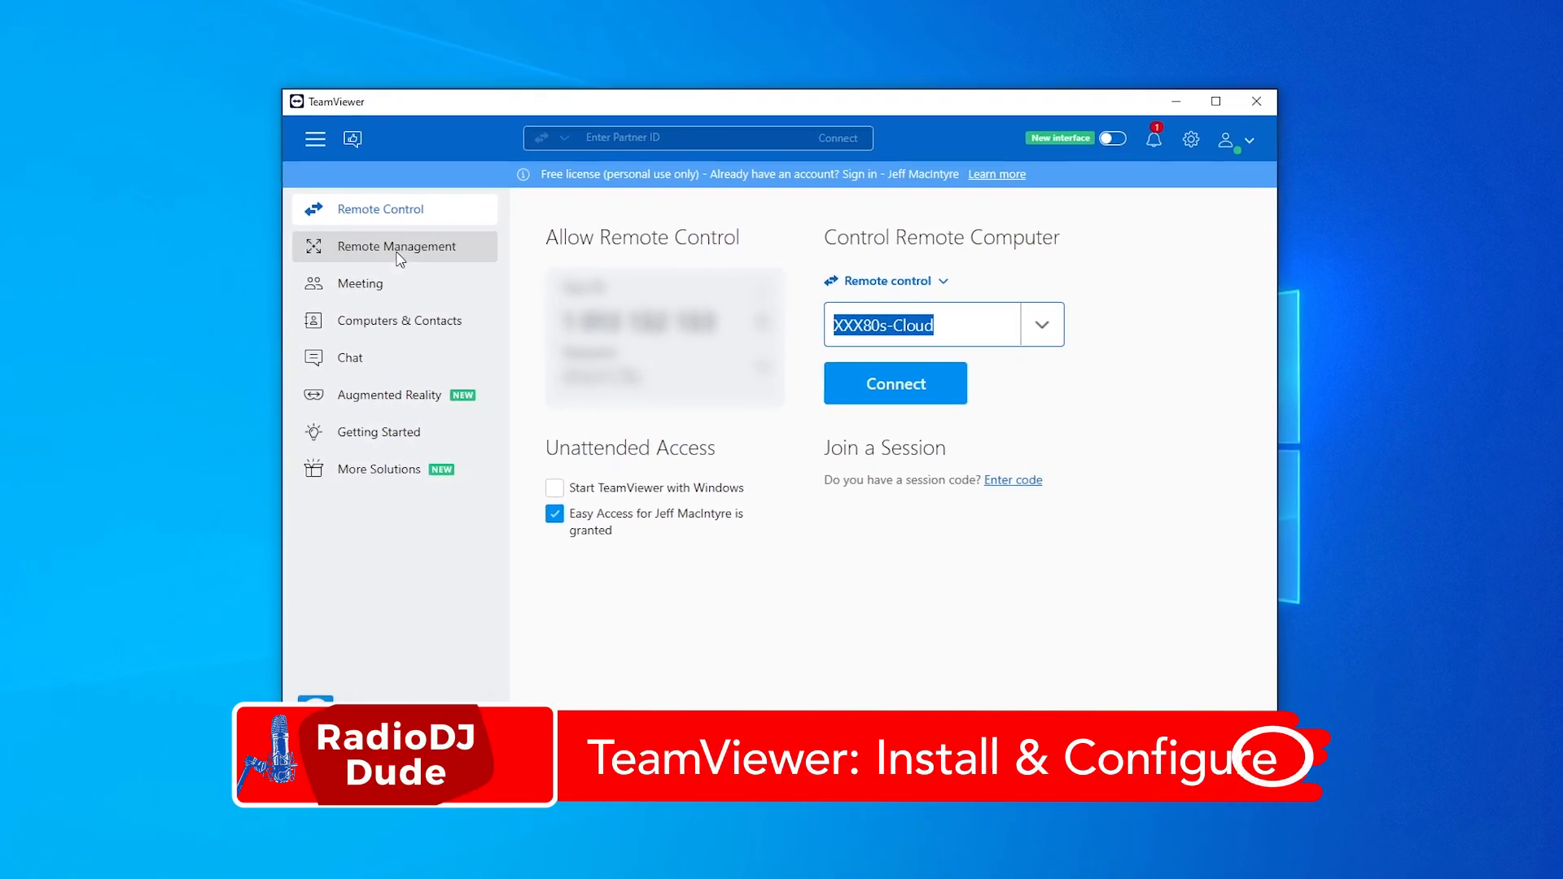
click(396, 246)
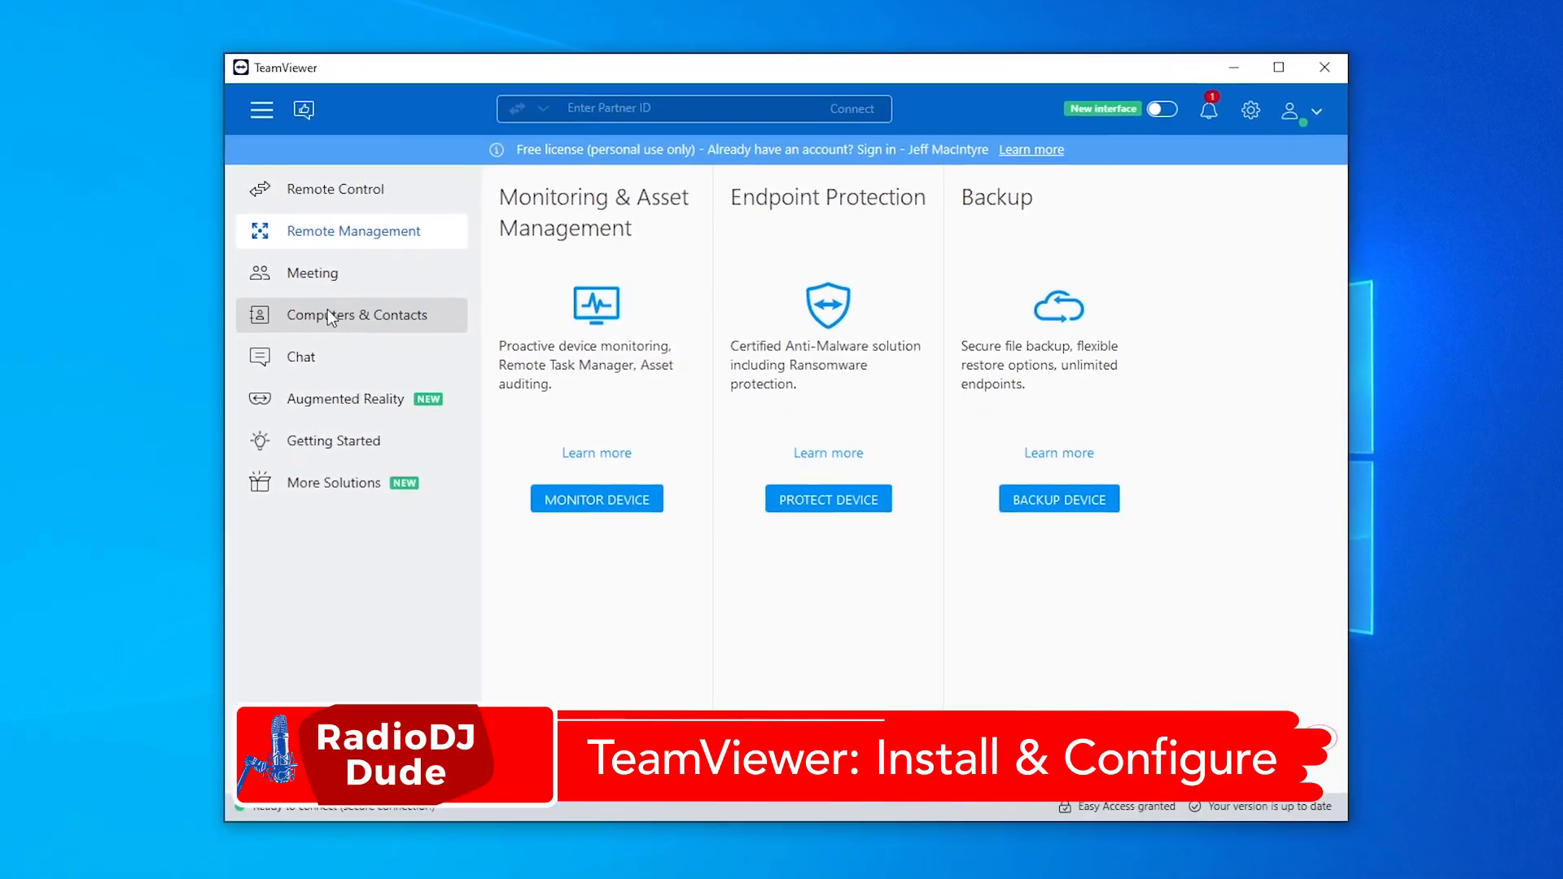